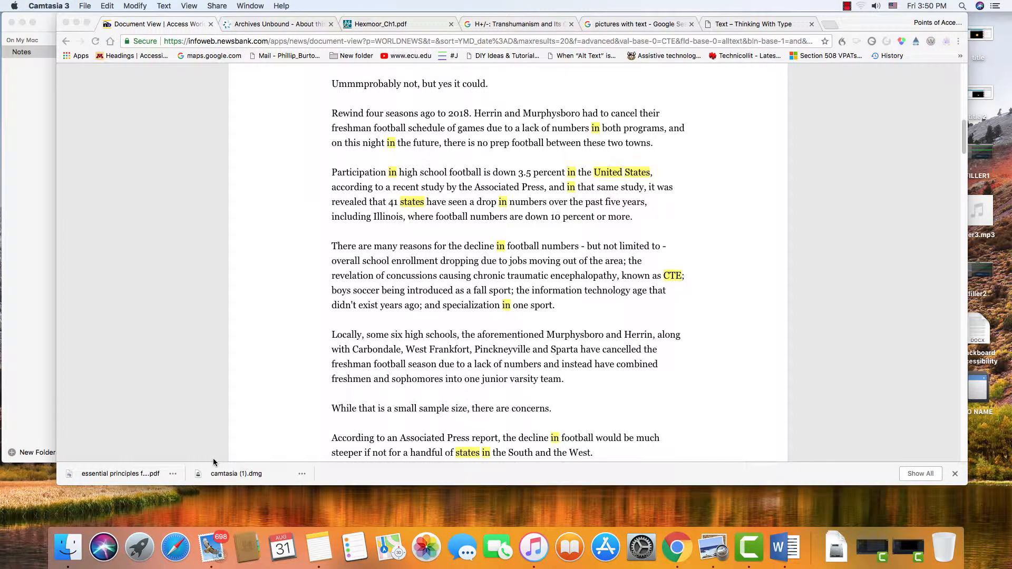
mouse_move(186, 509)
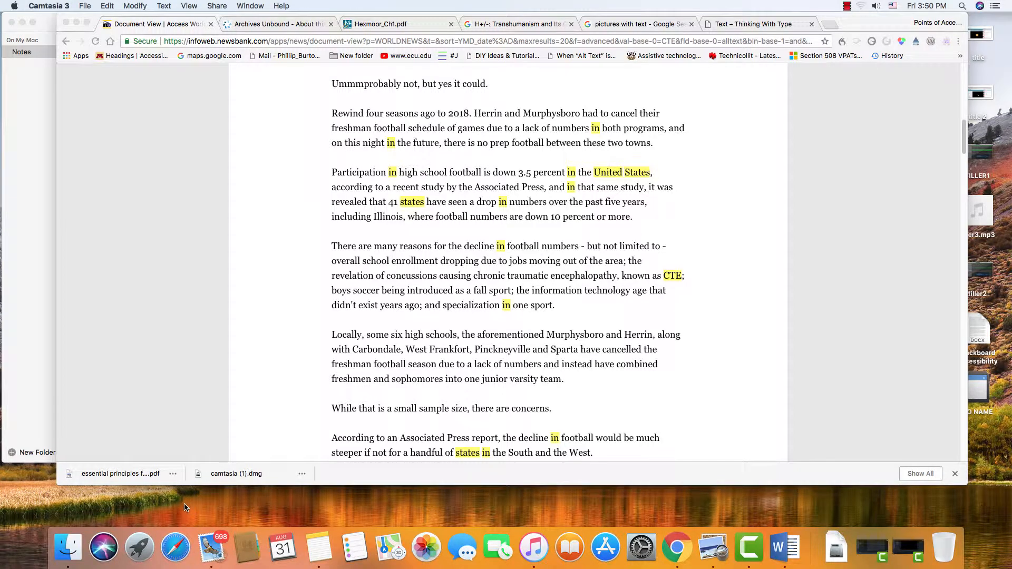
mouse_move(150, 518)
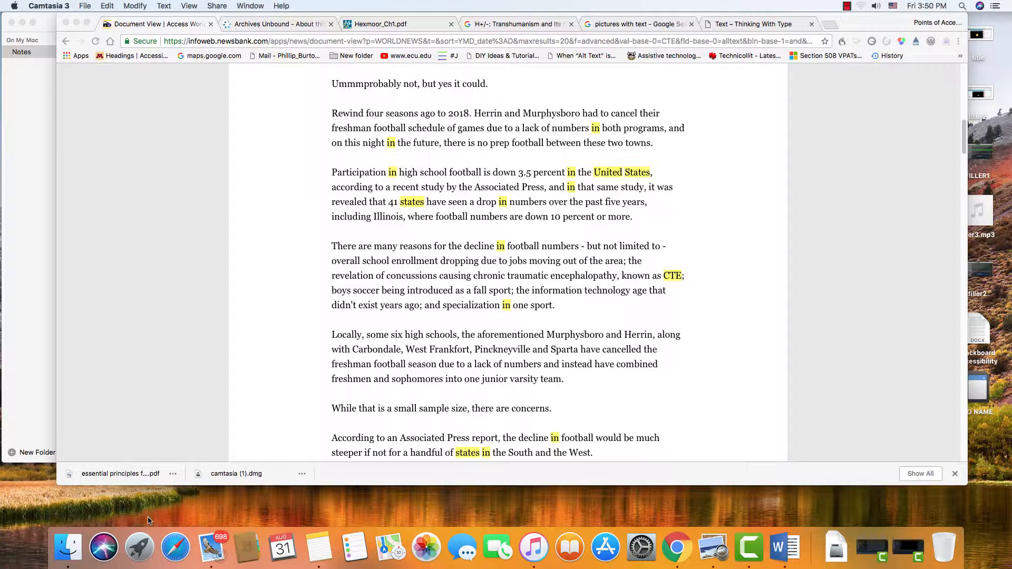
mouse_move(139, 548)
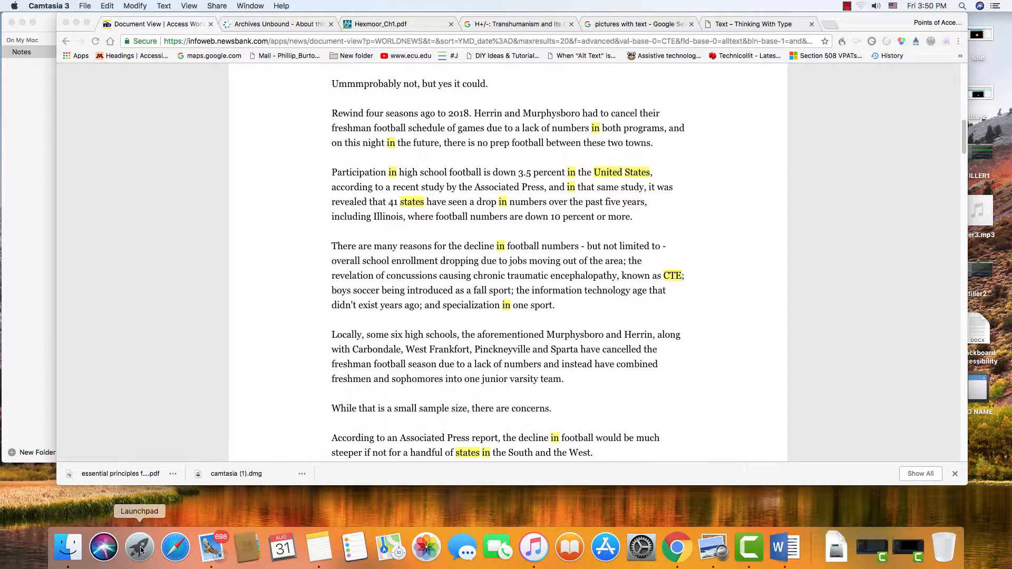
Step: Launch the Read&Write Gold toolbar from the Dock so it docks above the Chrome article
click(139, 547)
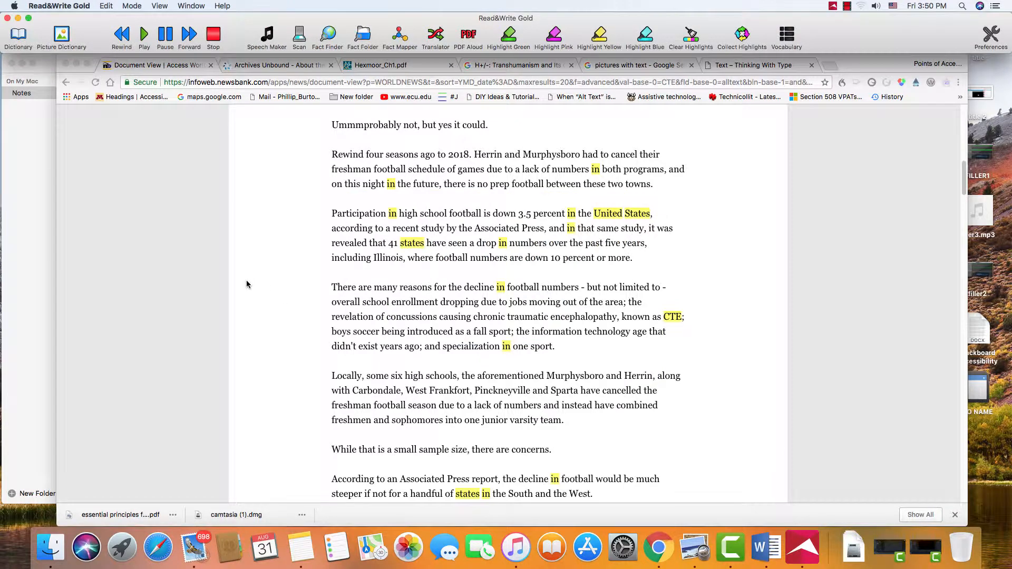
mouse_move(83, 30)
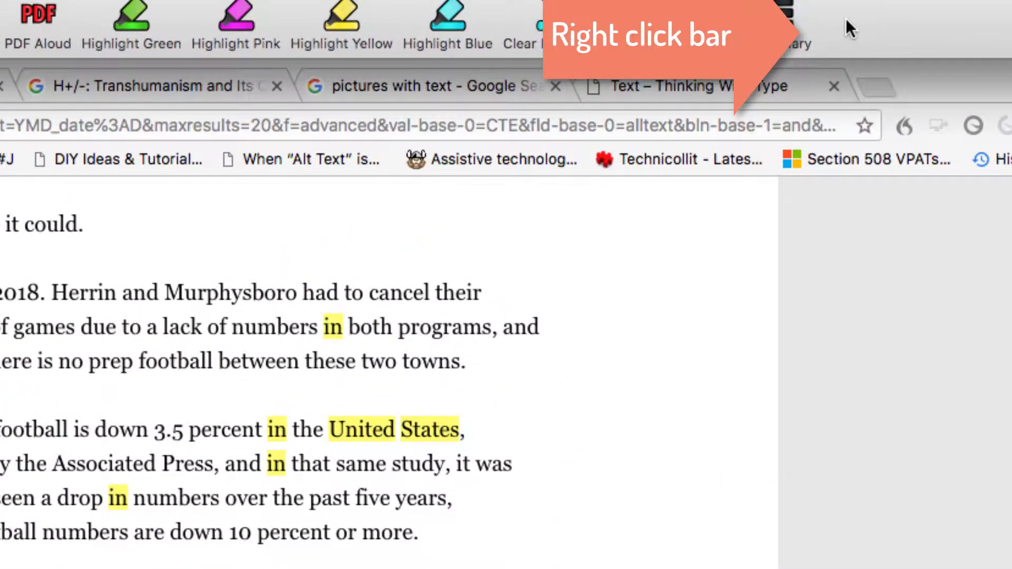
Step: Try the toolbar button styles: Icon Only, Icon and Text, then Text Only
right_click(848, 23)
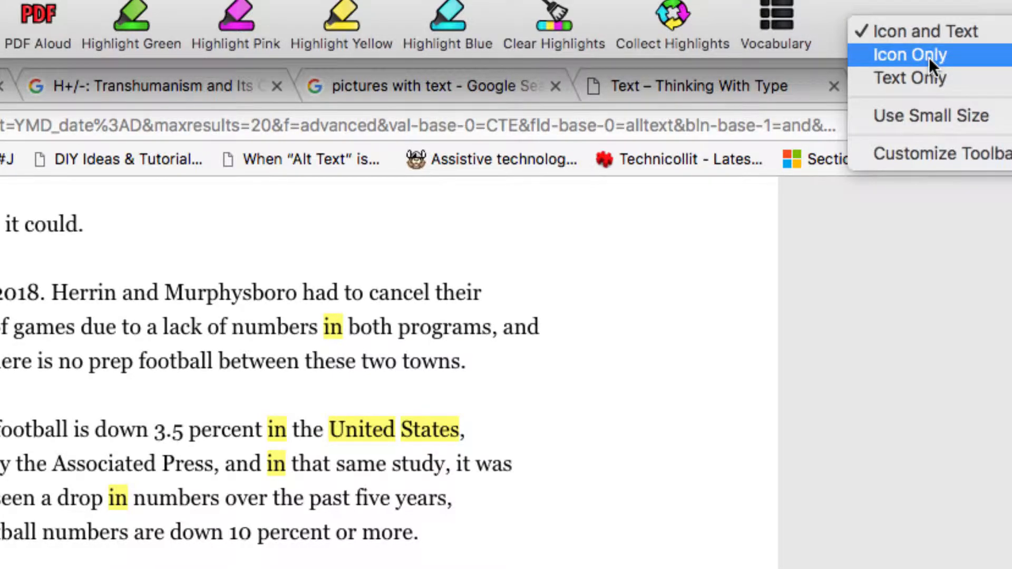
click(914, 55)
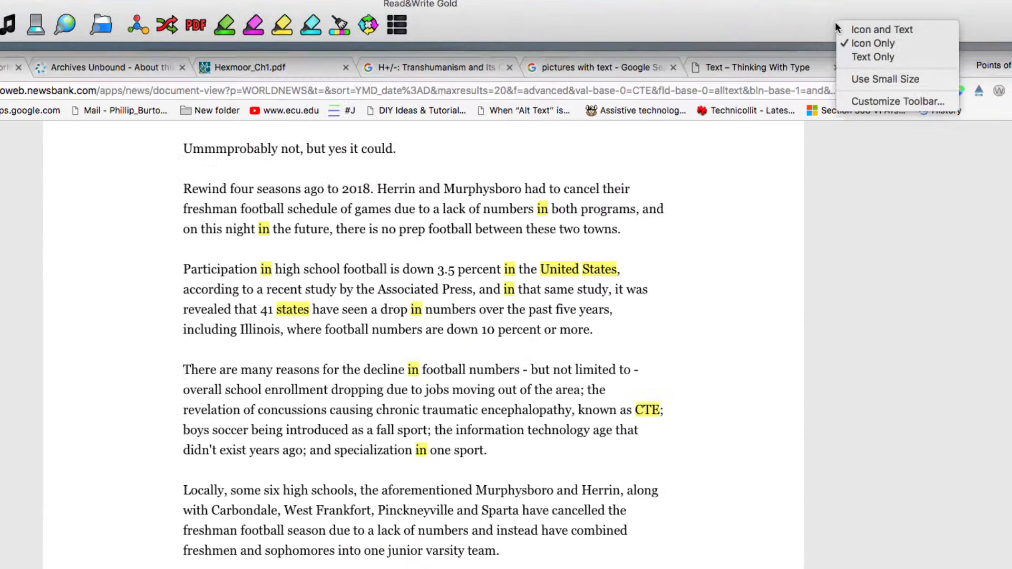
click(872, 57)
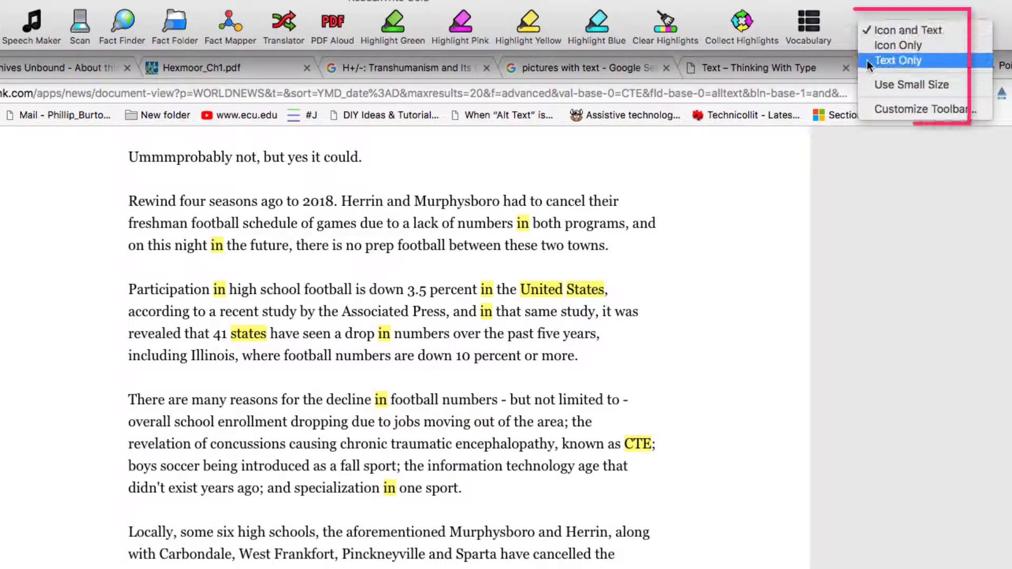
click(898, 60)
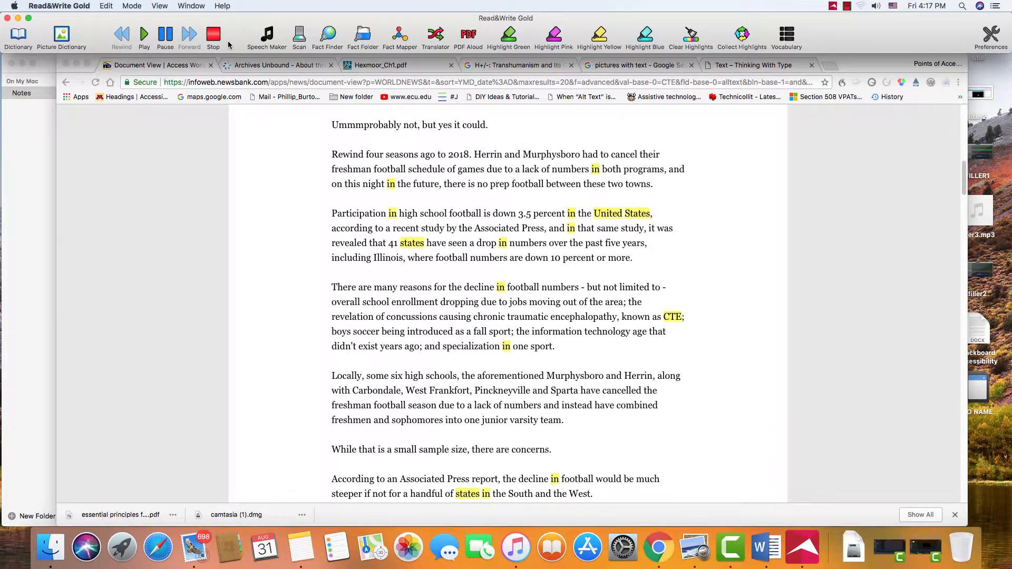
mouse_move(112, 25)
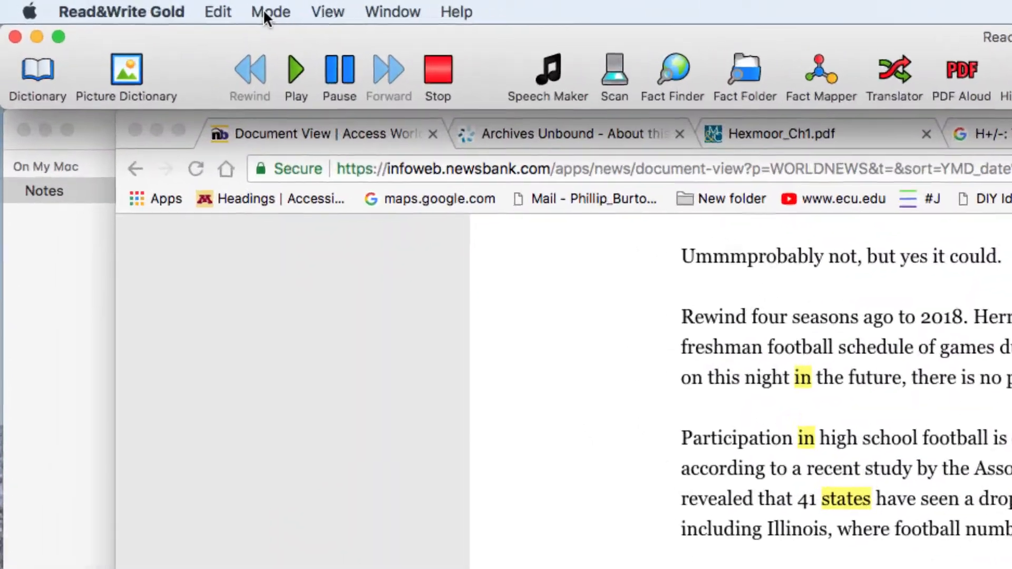
Step: Switch the toolbar from the Mode menu to Study Skills mode
click(270, 11)
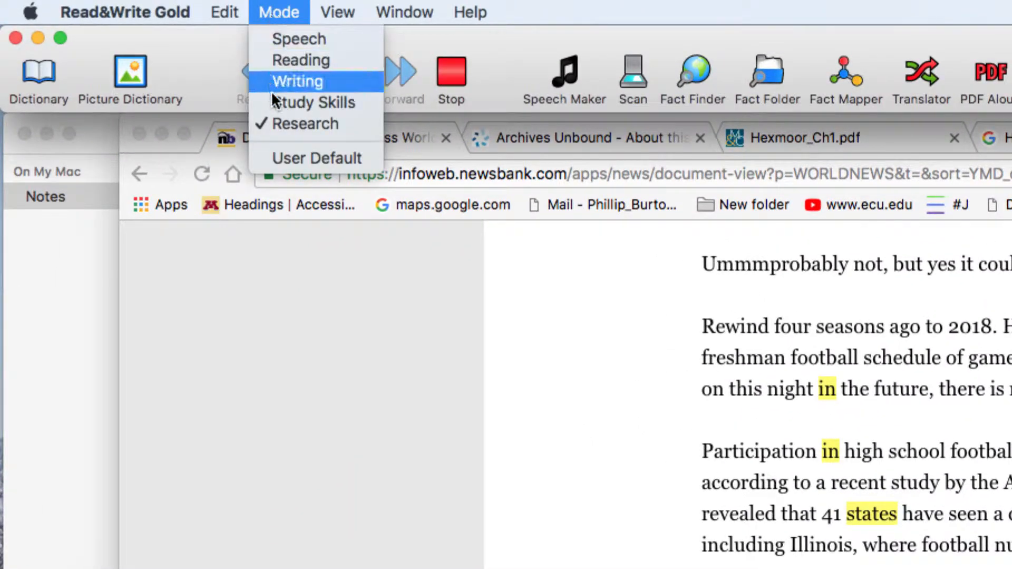
mouse_move(285, 110)
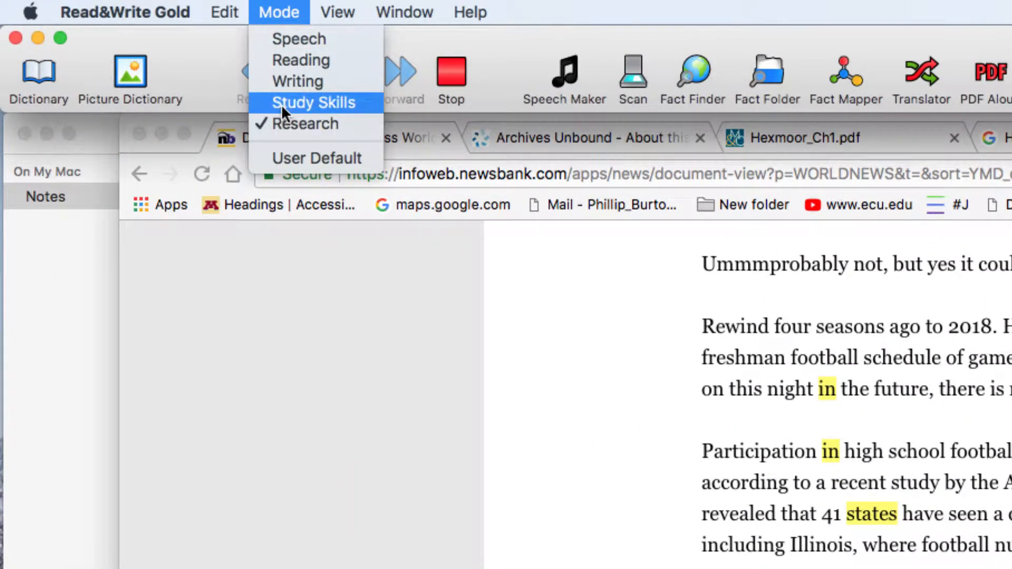
click(314, 102)
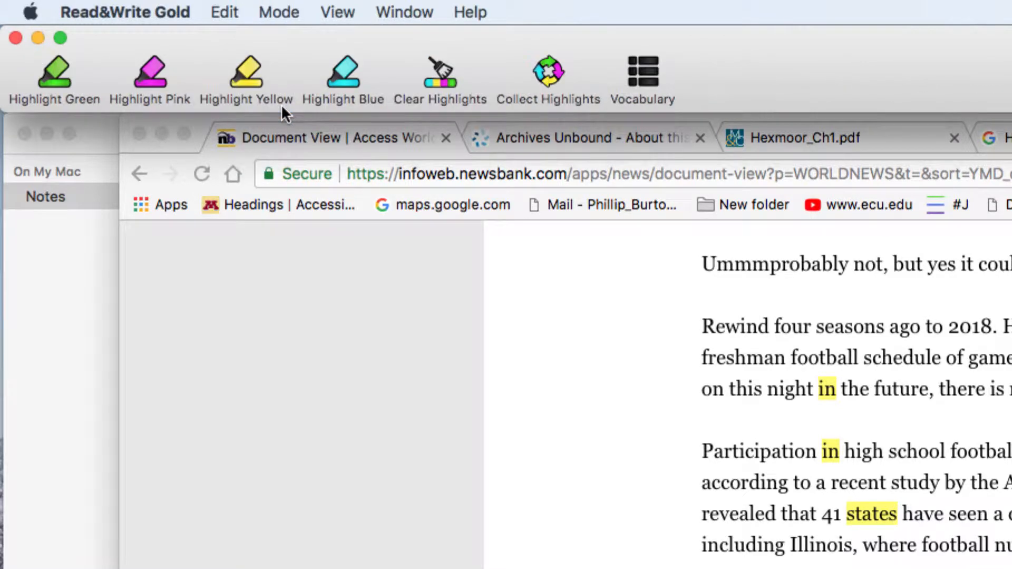
mouse_move(141, 85)
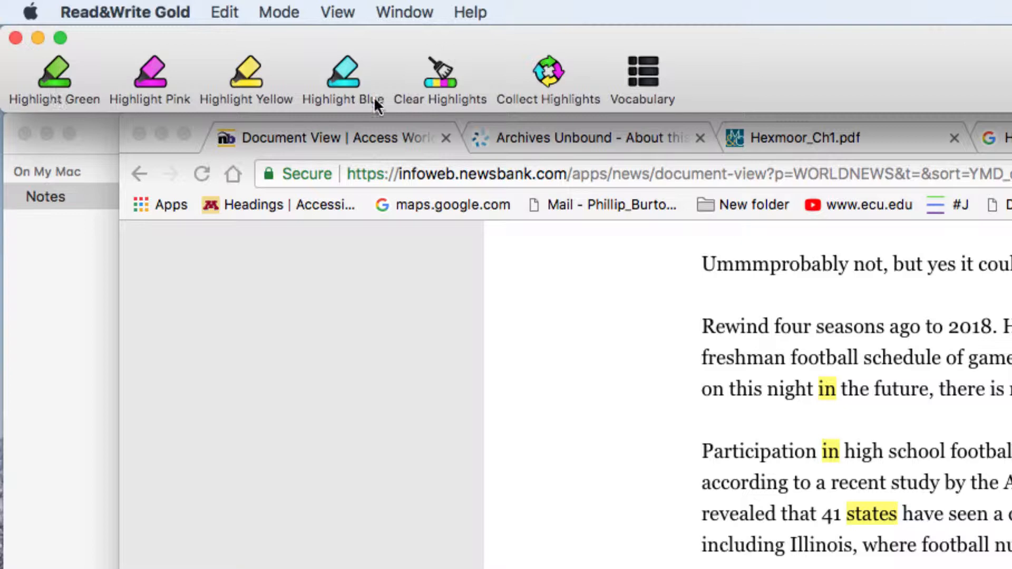
mouse_move(567, 100)
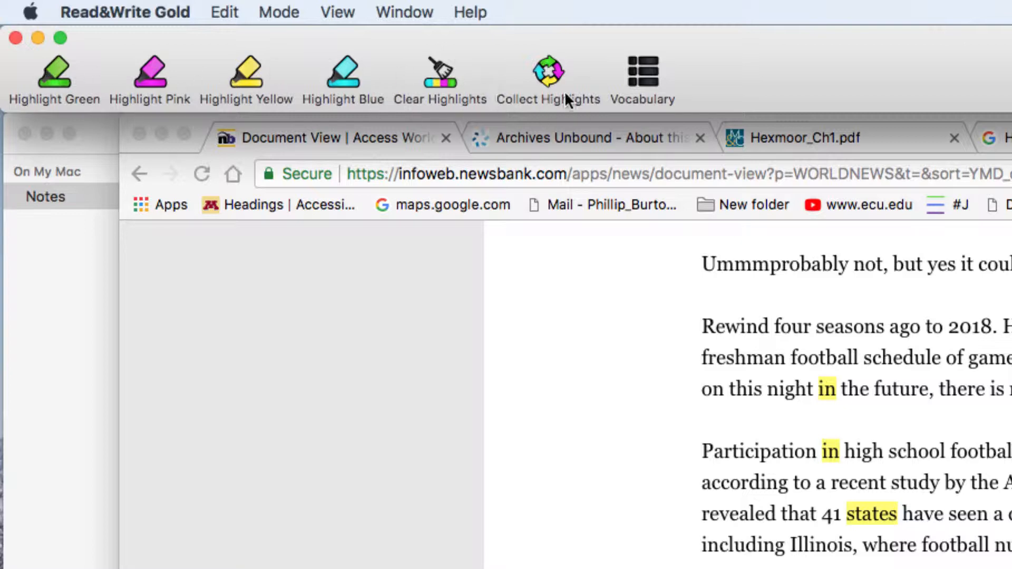
mouse_move(723, 78)
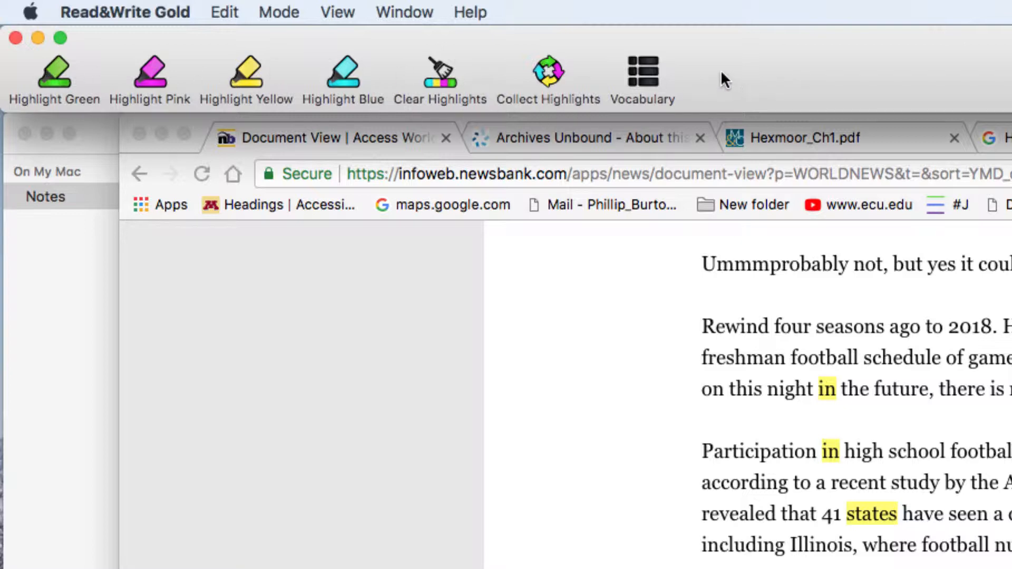
right_click(721, 79)
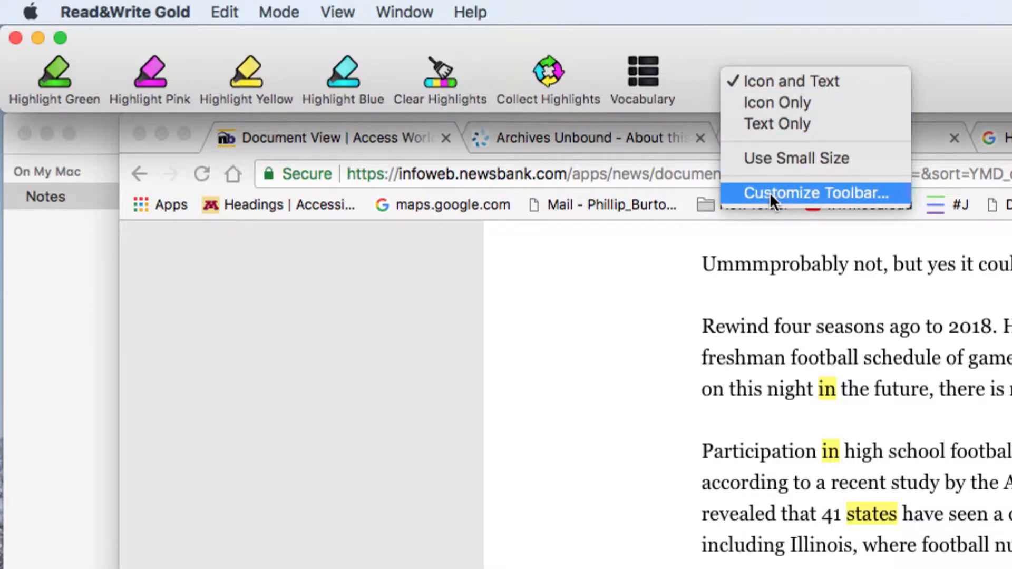
Step: Bring up the Customize Toolbar panel listing draggable tools like Speech Maker
click(813, 192)
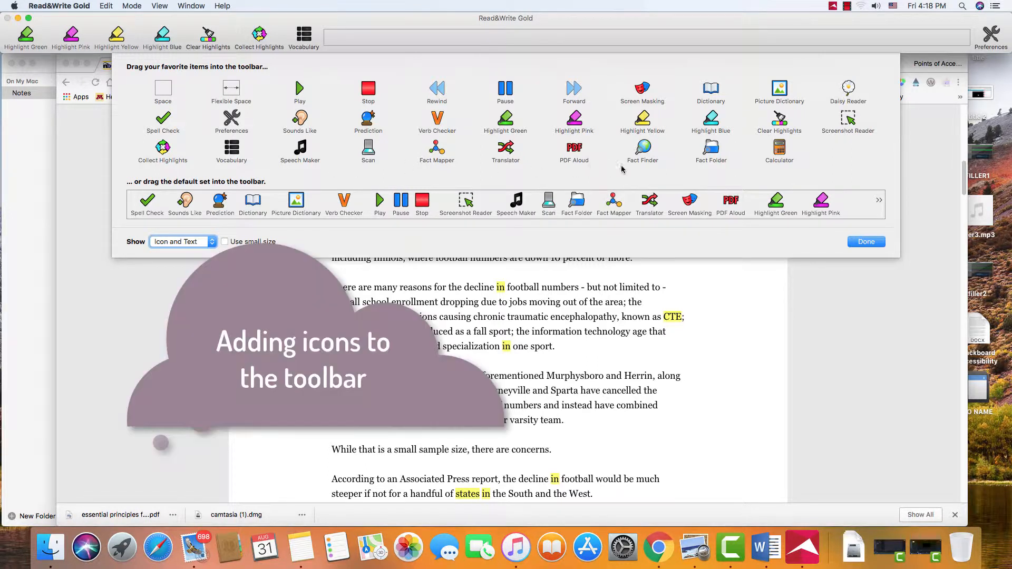
mouse_move(383, 95)
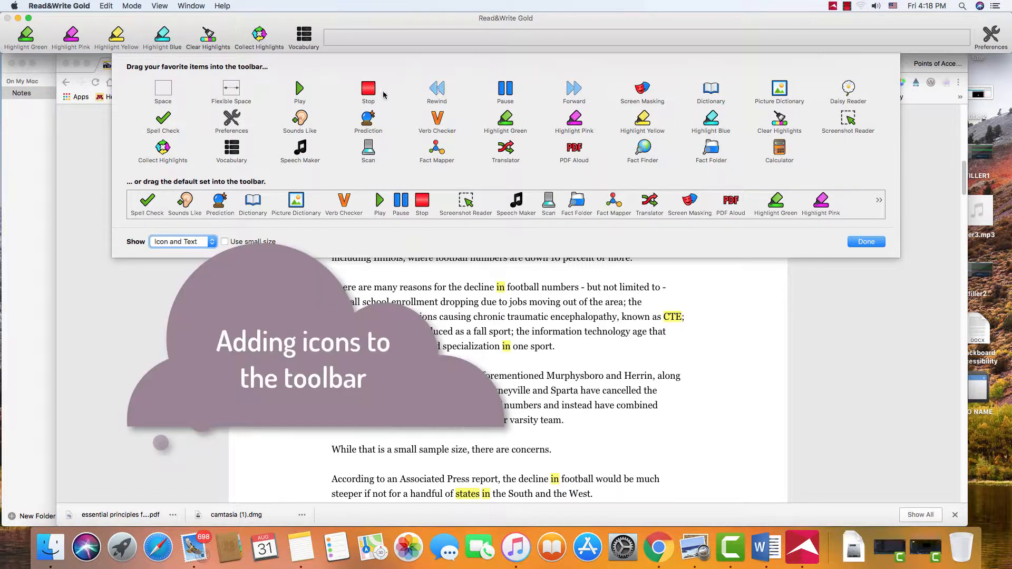
mouse_move(177, 29)
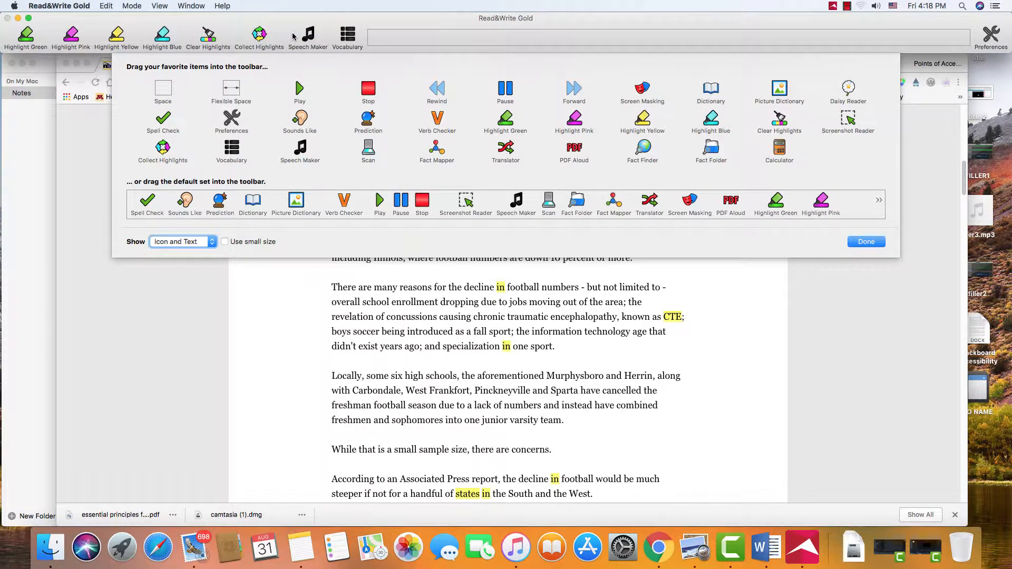
mouse_move(839, 240)
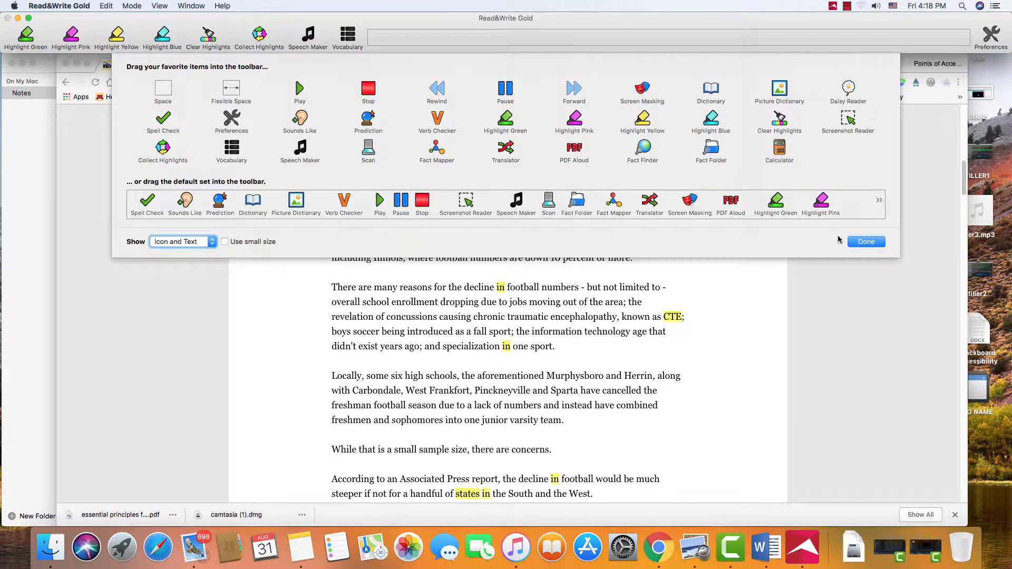
Step: Confirm Done so Speech Maker stays on the Study Skills toolbar
click(866, 242)
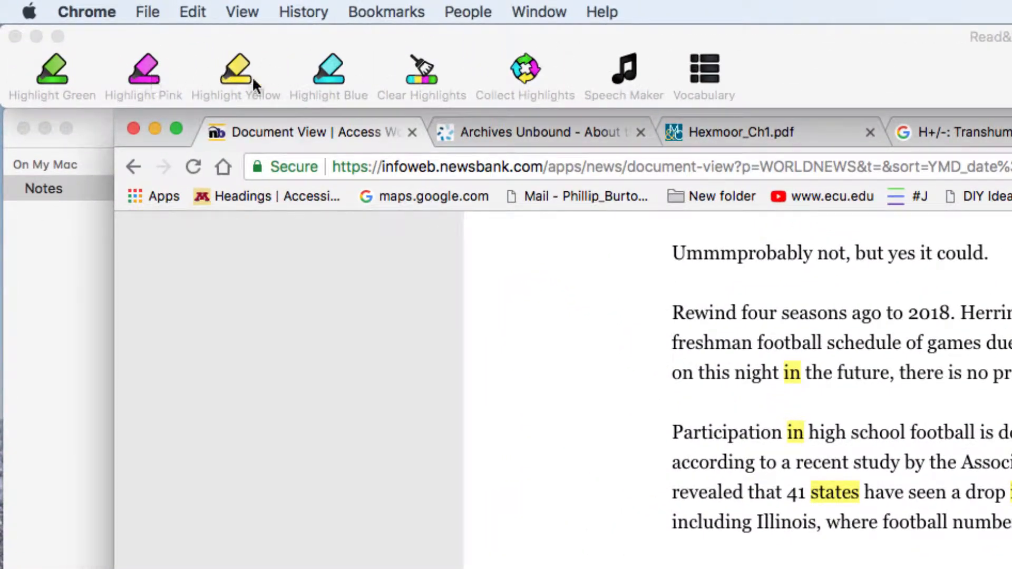
mouse_move(124, 78)
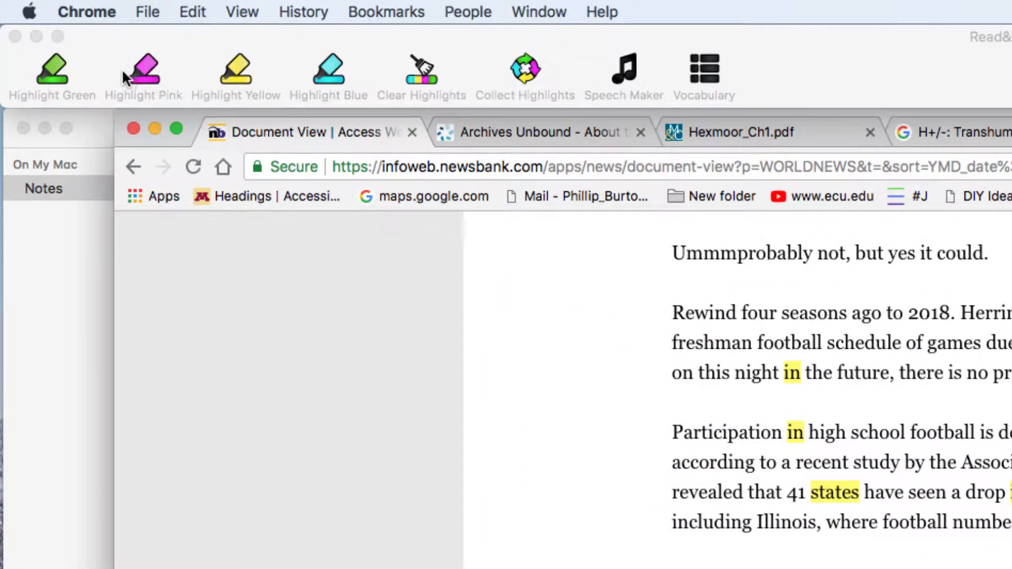
mouse_move(558, 86)
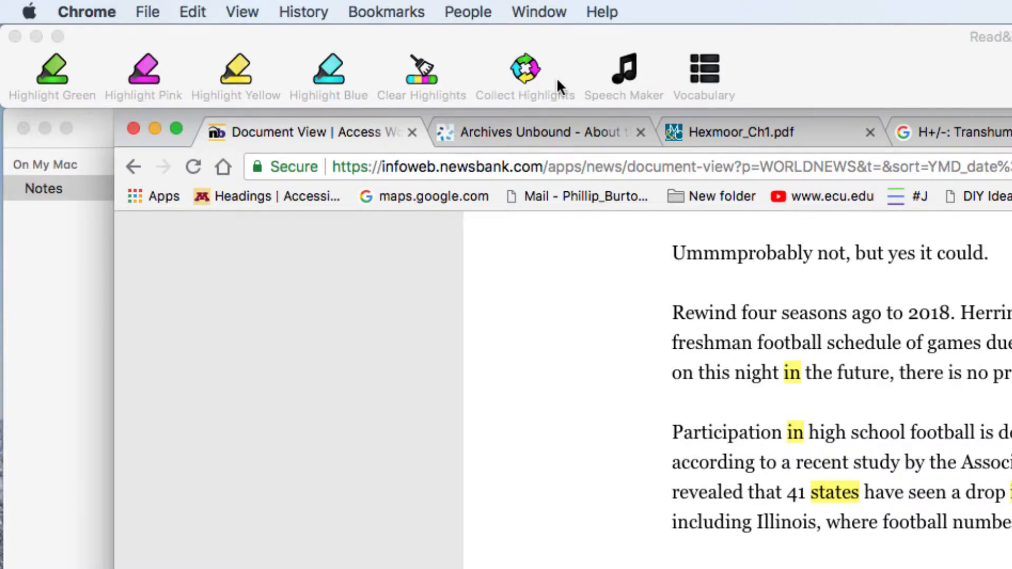